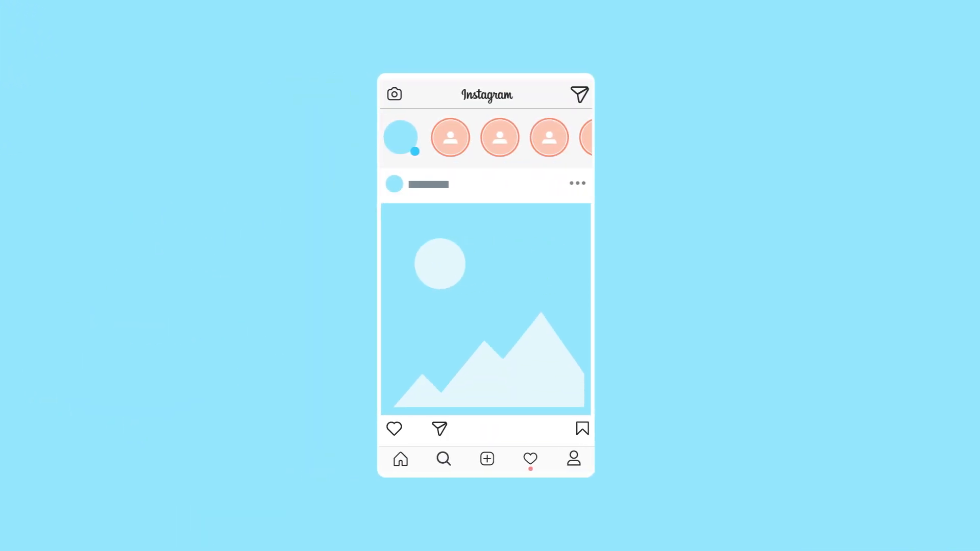
Step: Choose the upload media option from the empty media library beside the weekly calendar
left_click(530, 458)
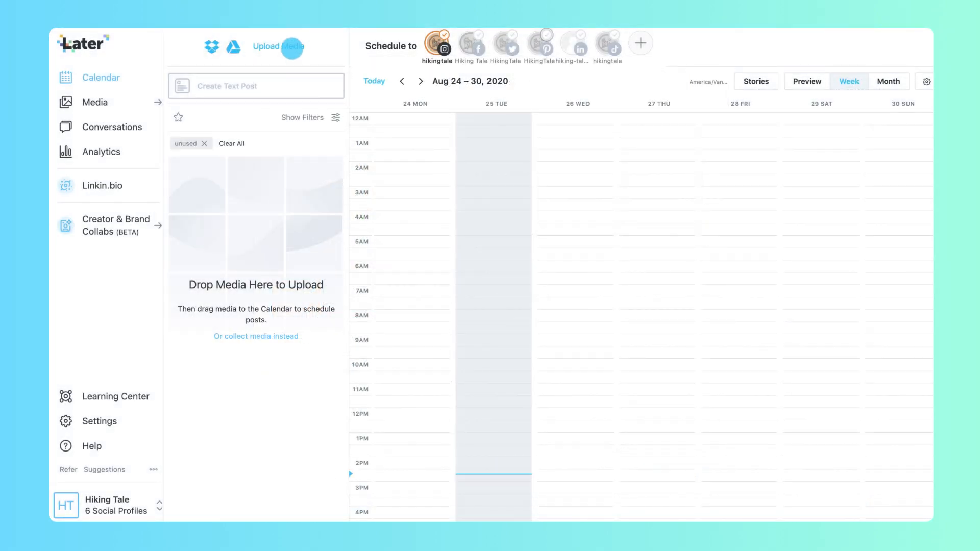
Step: Upload the three selected photos from the Desktop folder into the media library
left_click(265, 46)
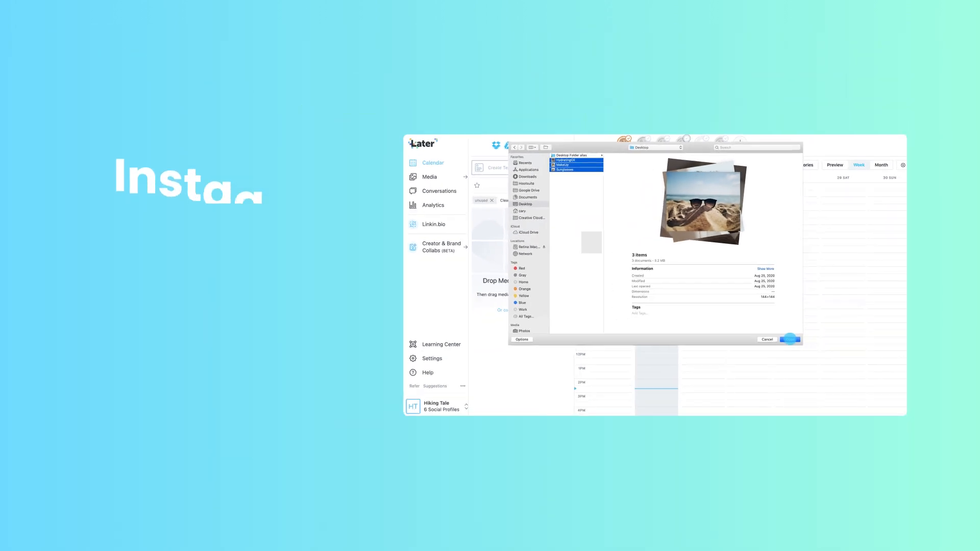
left_click(790, 338)
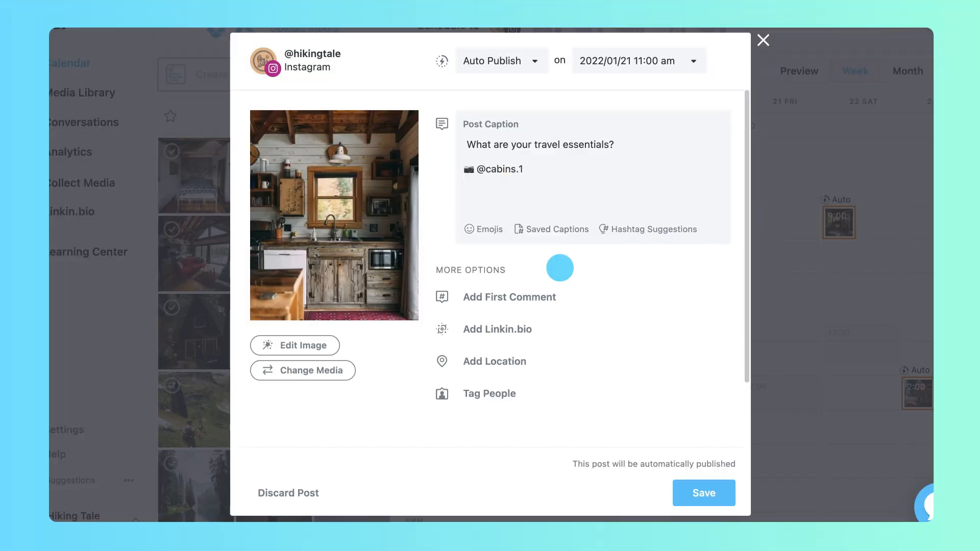
Step: Create and store a new saved caption reading "What are your travel essentials?"
left_click(558, 229)
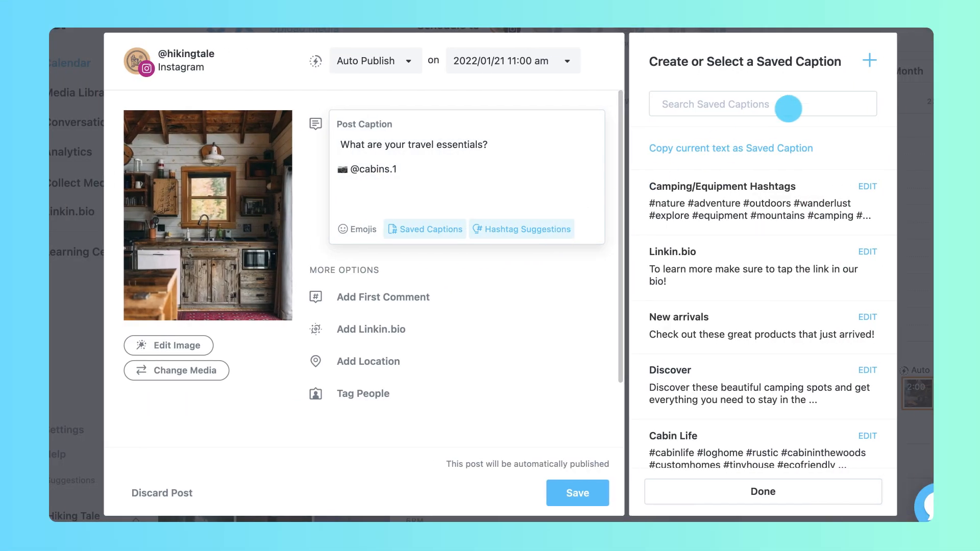
left_click(870, 61)
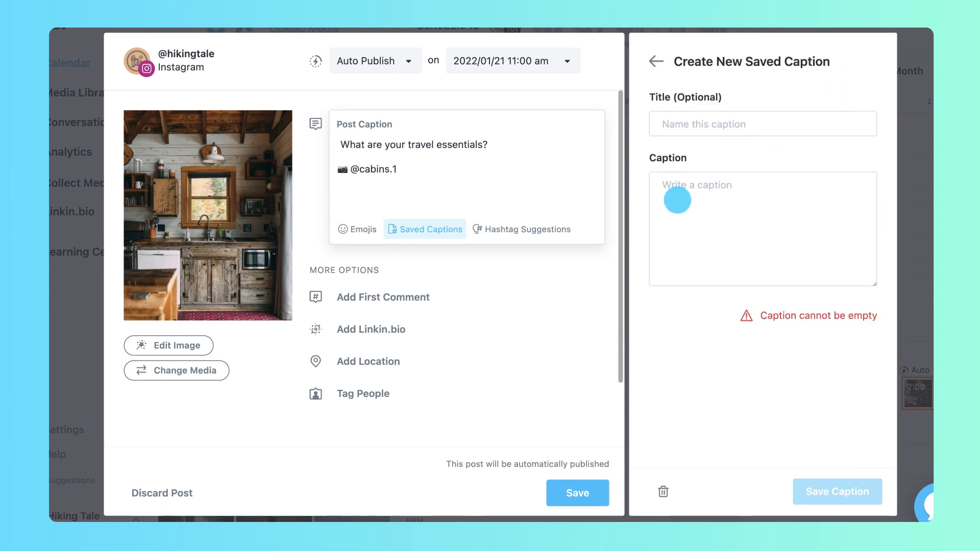
type("What are your travel essentials?")
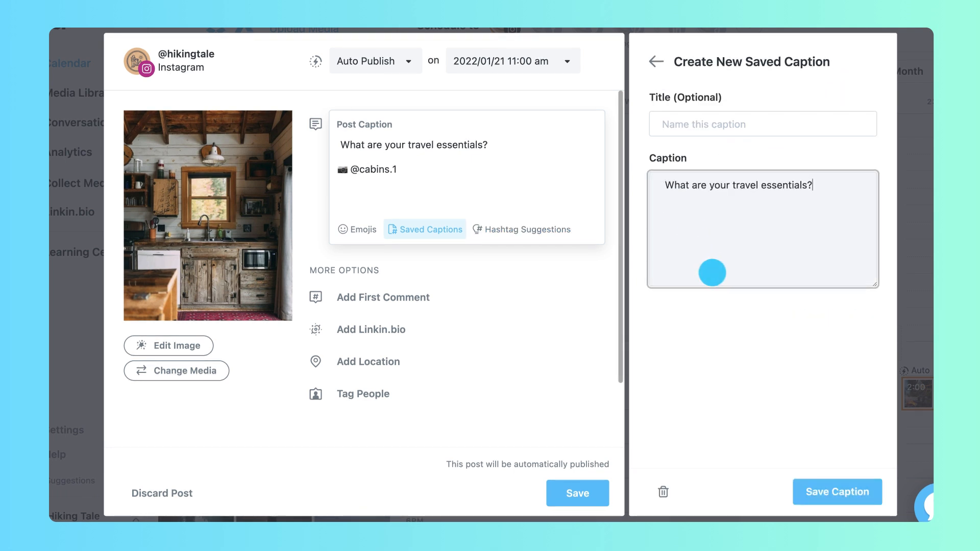
left_click(837, 492)
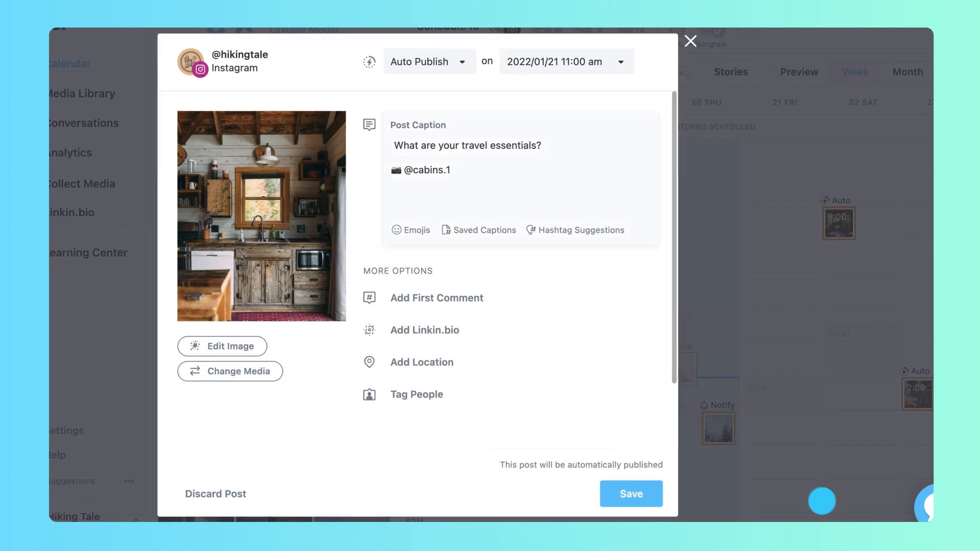
Step: From the cabinlife hashtag suggestions, pick #cabinporn and #cabinlove for the post
left_click(580, 229)
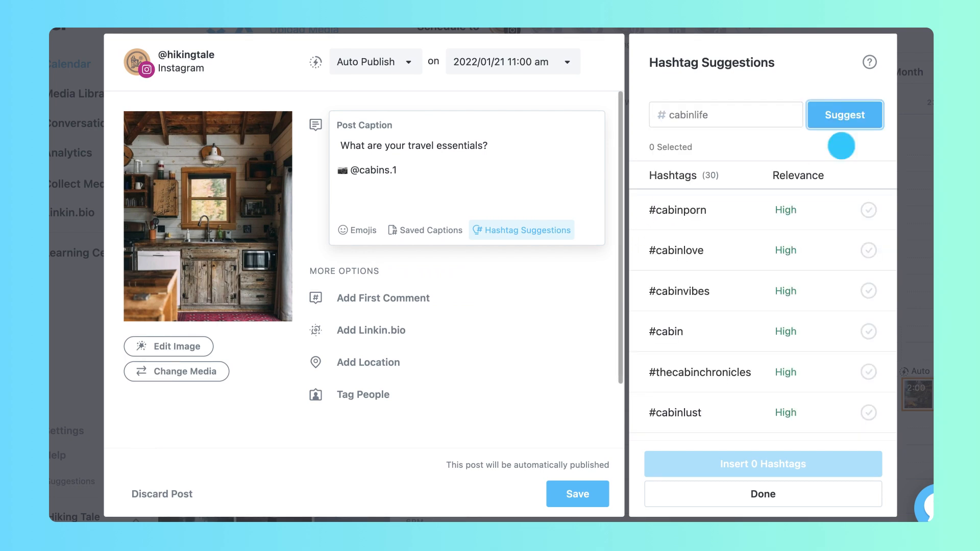
left_click(867, 210)
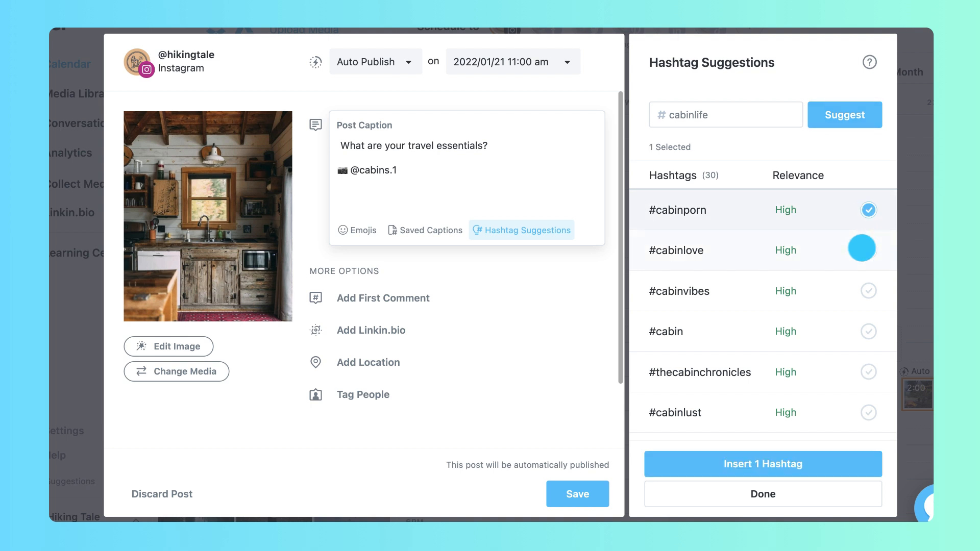
left_click(761, 463)
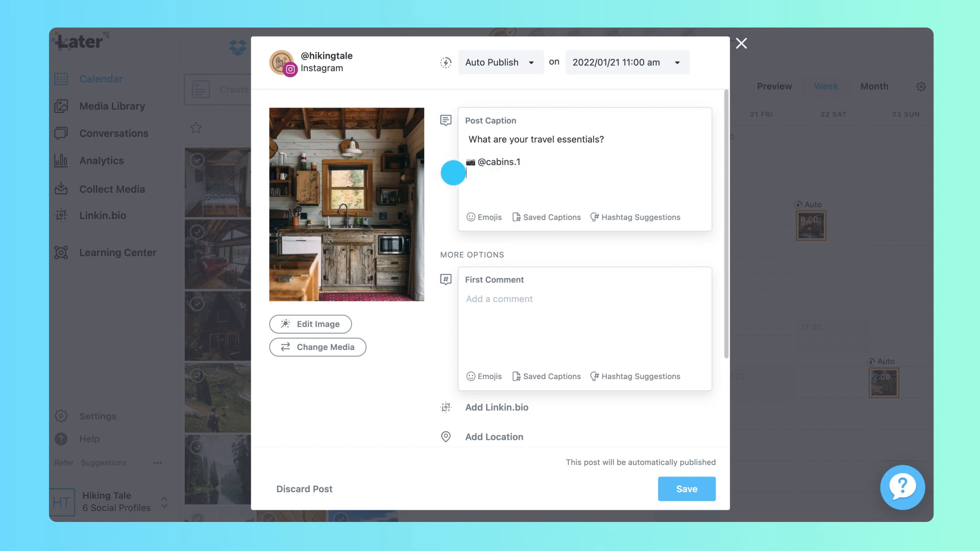
Step: Enter #cabinporn #cabinlove #cabinvibes as the post's first comment
type("#cabinporn #cabinlove #cabinvibes")
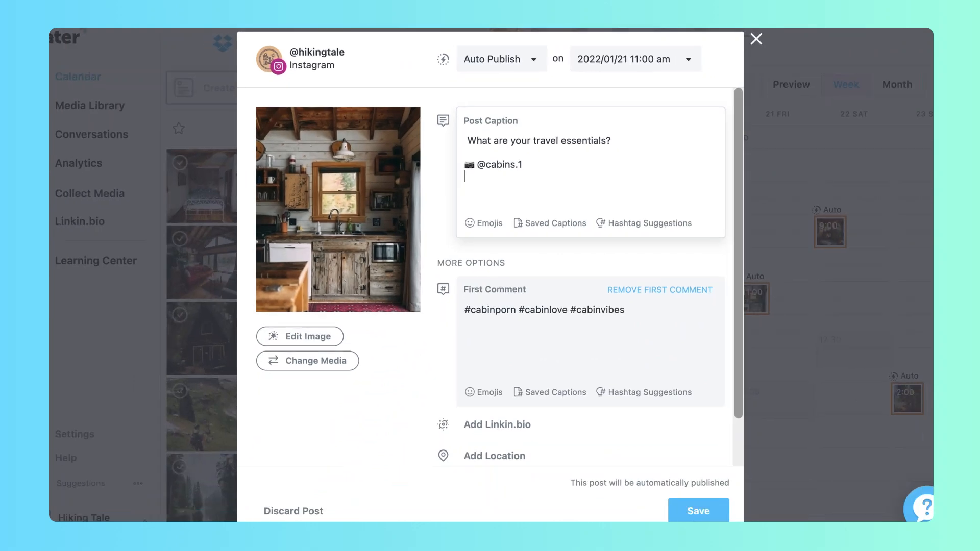
Step: Place a person tag on the cabin kitchen photo with username latermedia
scroll("down", 3)
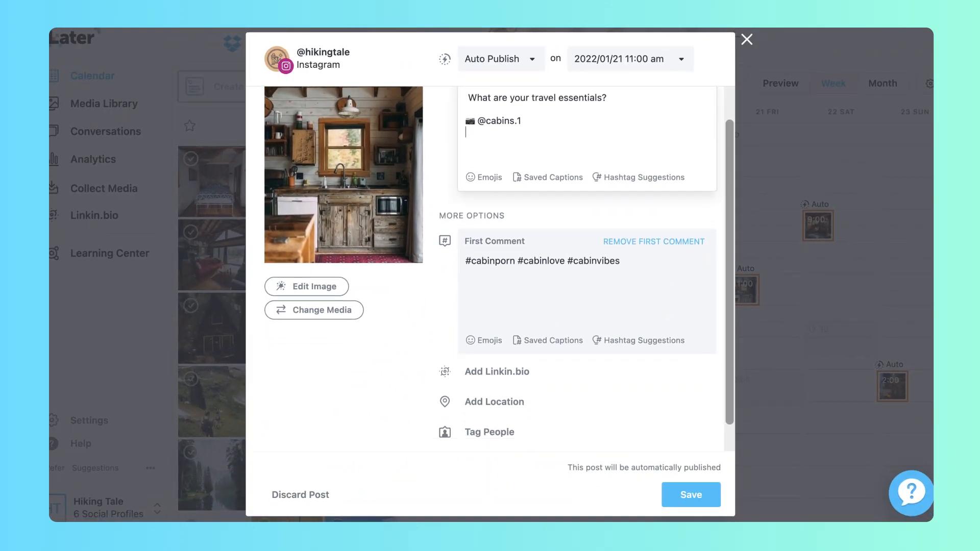
scroll("down", 3)
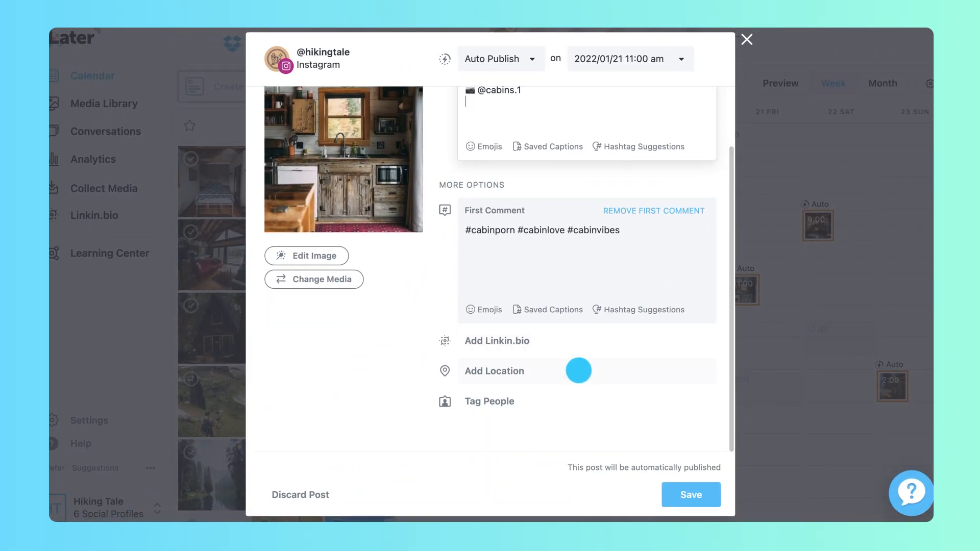
left_click(490, 401)
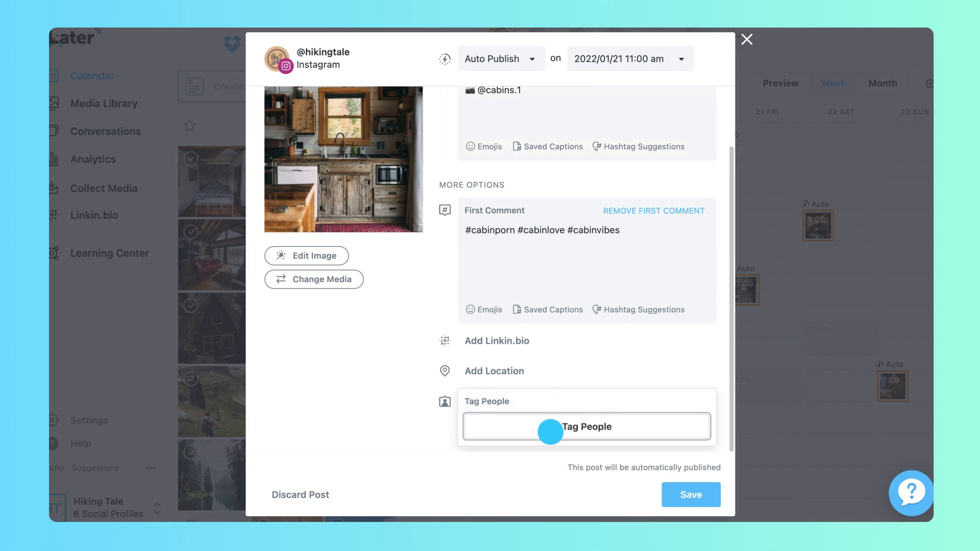
left_click(585, 427)
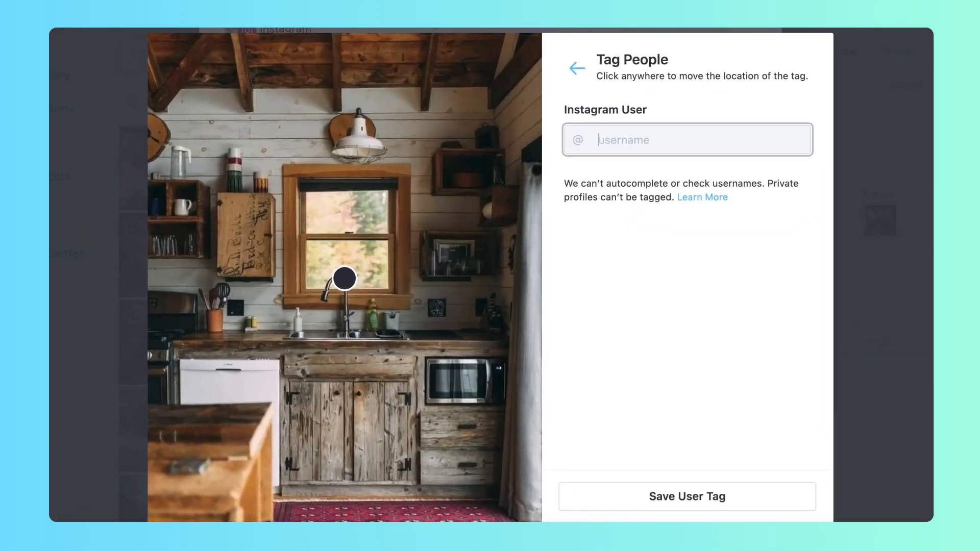
type("latermedia")
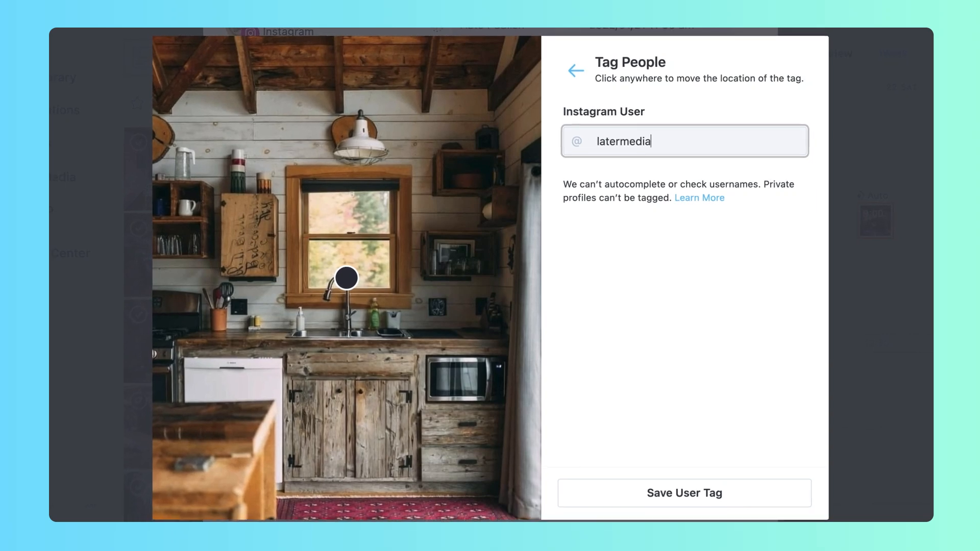